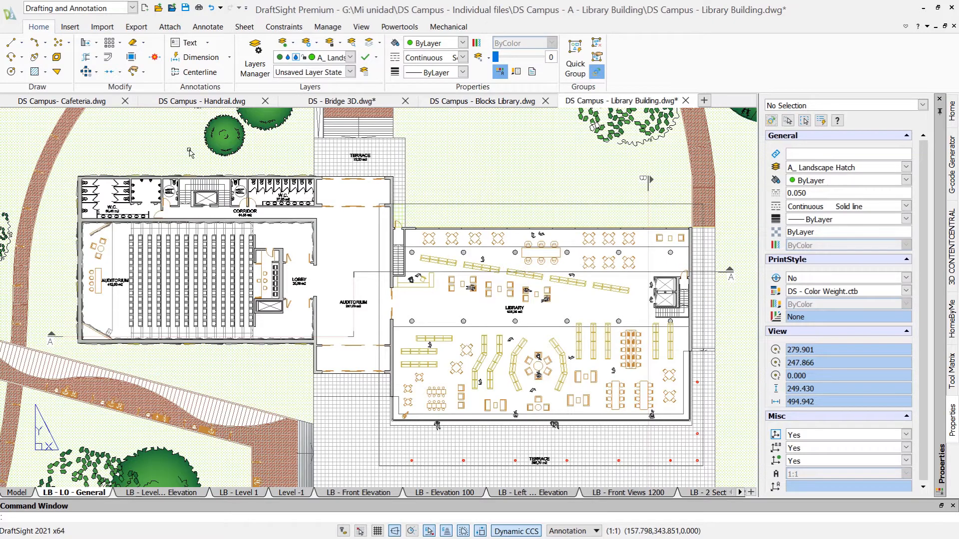
pyautogui.moveTo(189, 149)
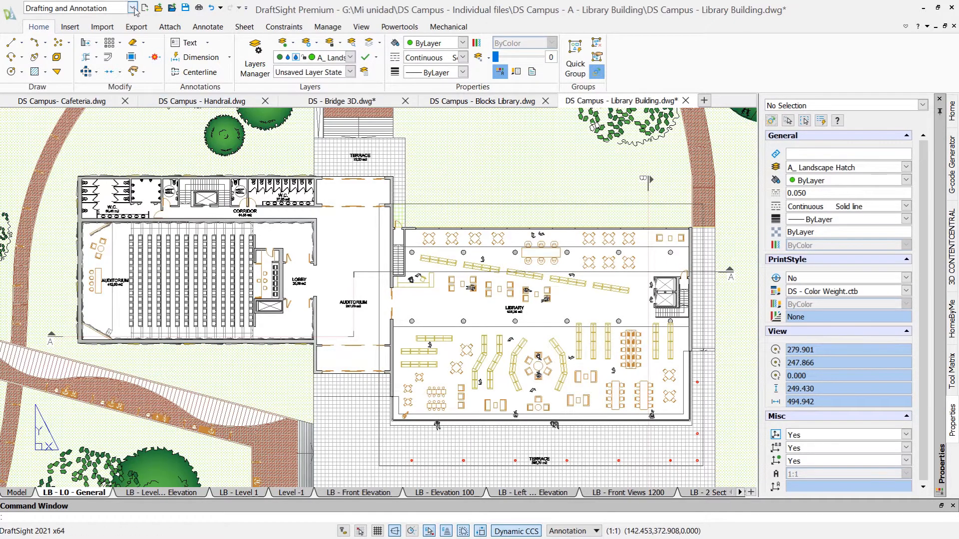
# Review the workspace list and keep the Drafting and Annotation workspace.
pyautogui.click(132, 7)
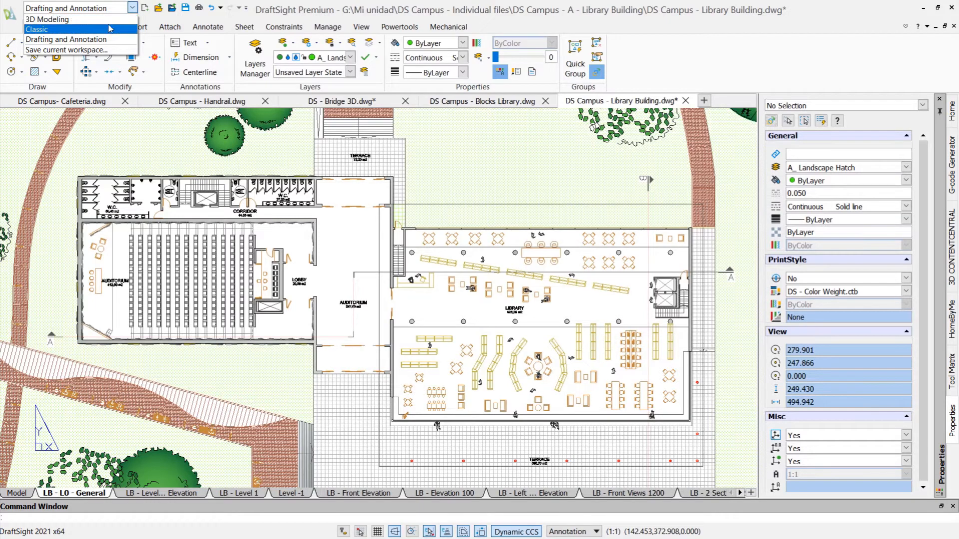
pyautogui.click(37, 29)
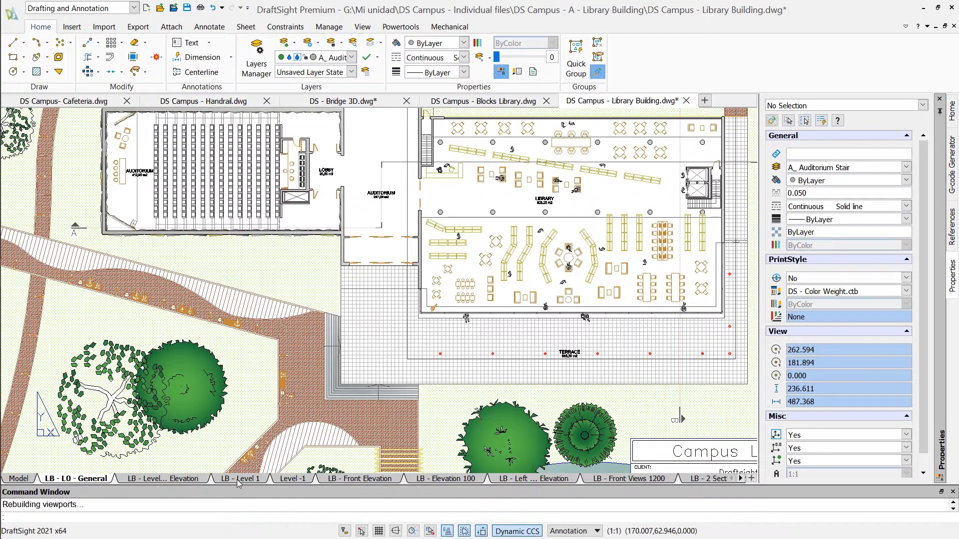
# Show the LB - Level 1 sheet layout, then switch to the Front Elevation layout.
pyautogui.click(240, 478)
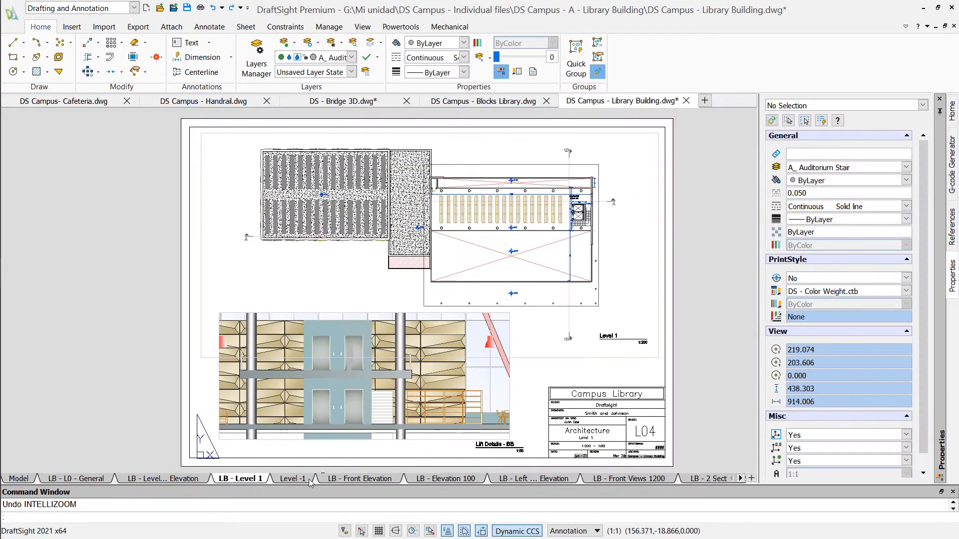
pyautogui.click(360, 479)
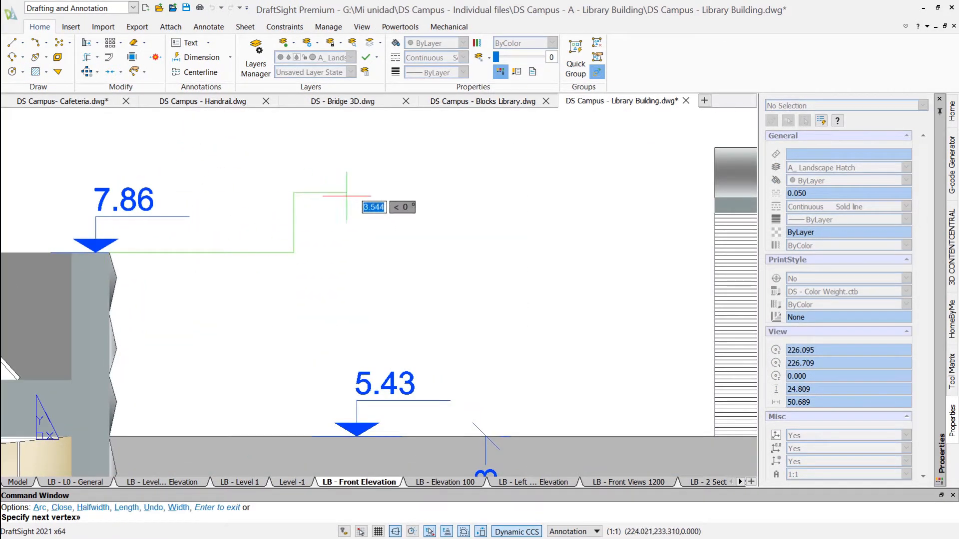
# Draw a stepped line with the L command beside the 7.86 level mark.
pyautogui.write('L')
pyautogui.write('ARR')
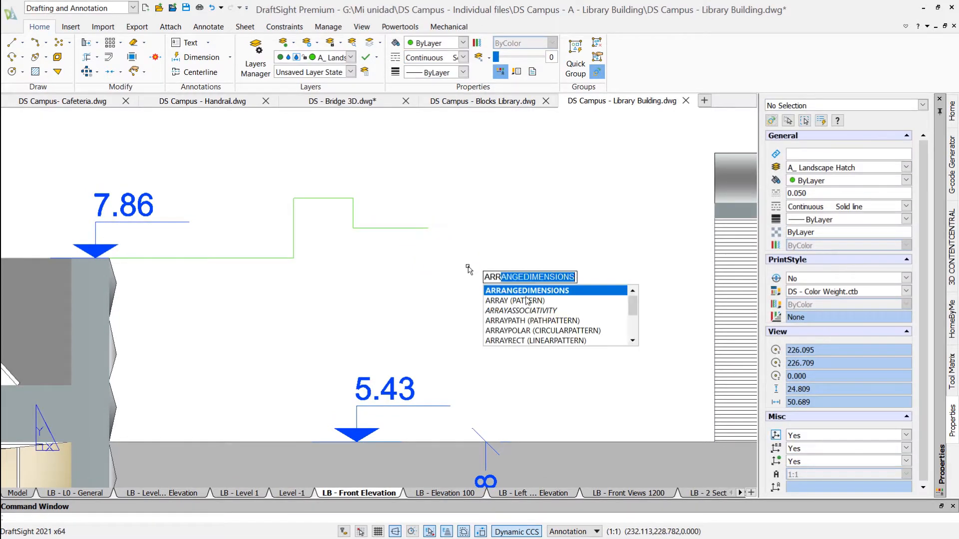
pyautogui.click(515, 301)
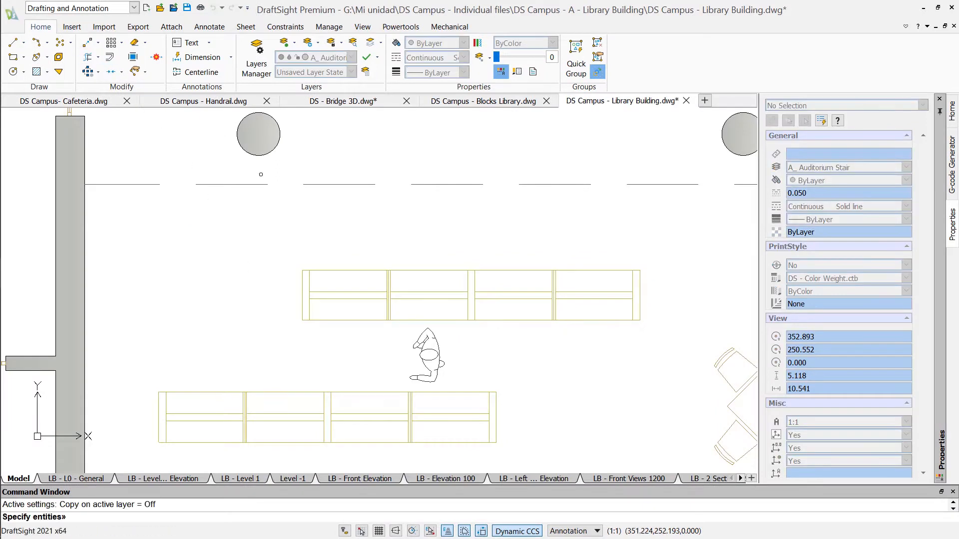
# Snap the sofa copy's base point to an Intersection via the snap overrides menu.
pyautogui.rightClick(391, 285)
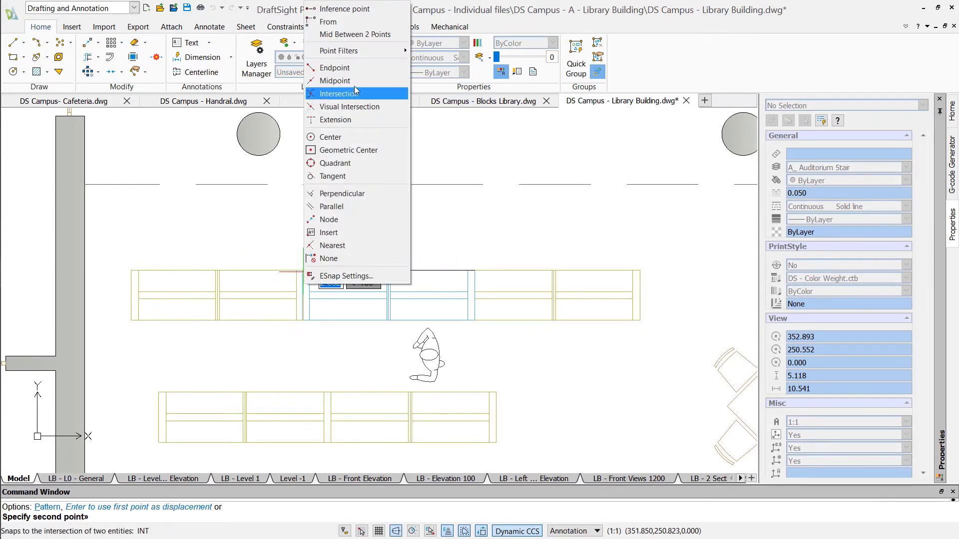
pyautogui.click(338, 93)
pyautogui.write('-25')
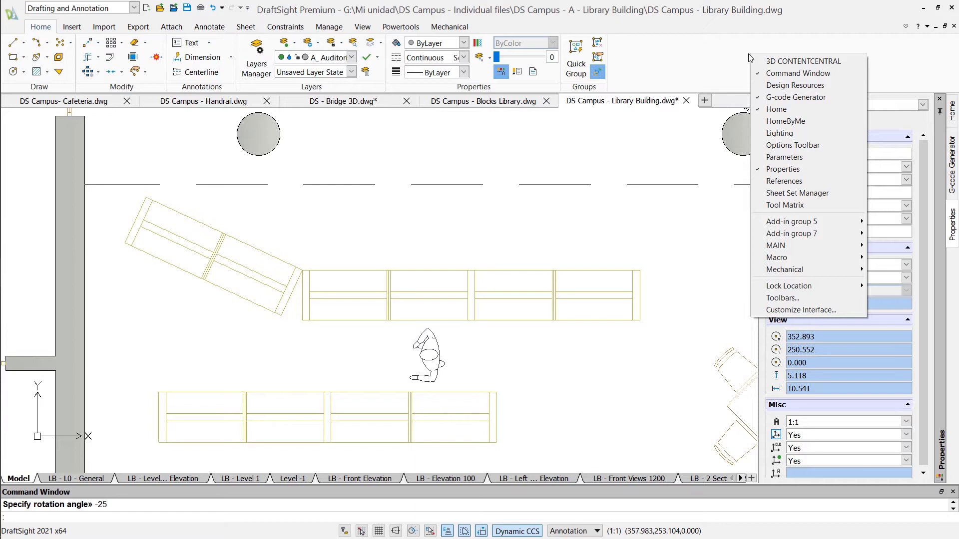
pyautogui.moveTo(791, 181)
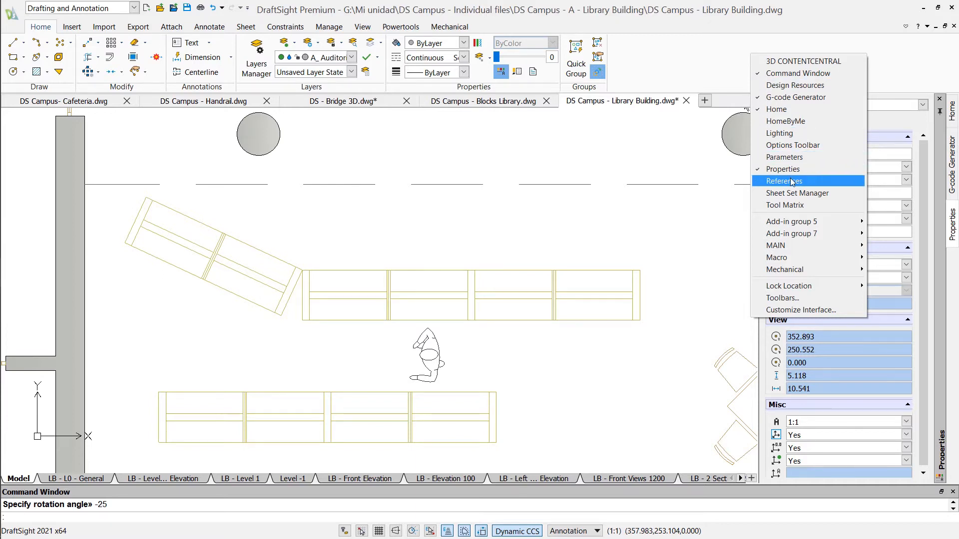
# Turn on the References palette in the docked palette area.
pyautogui.click(783, 180)
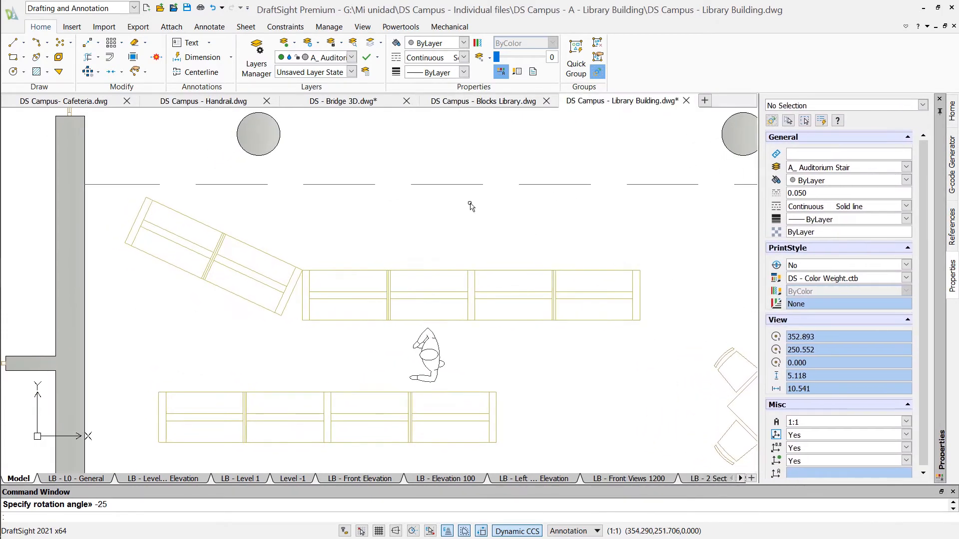
# In Layers Manager, inspect the Auditorium Stair line weight and review the layer filter editor.
pyautogui.click(257, 57)
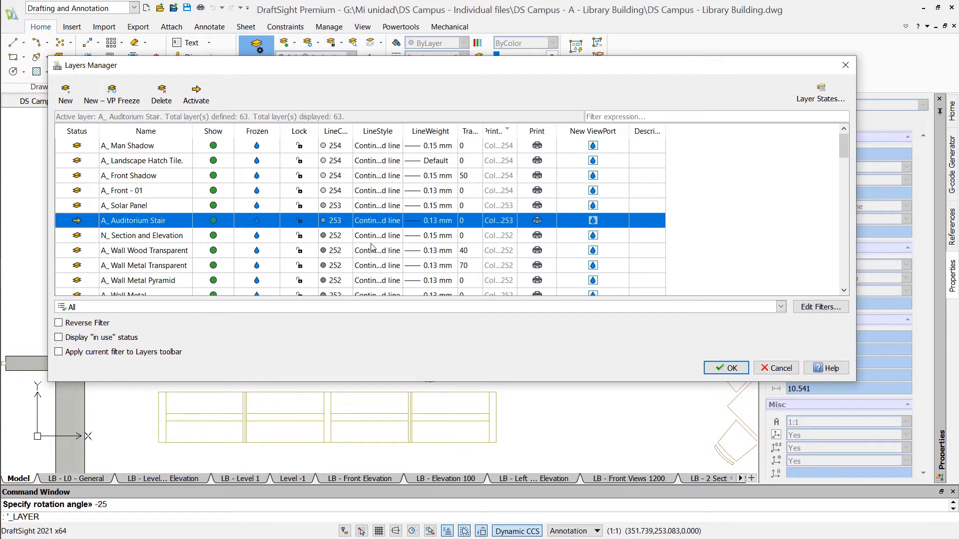
pyautogui.click(450, 220)
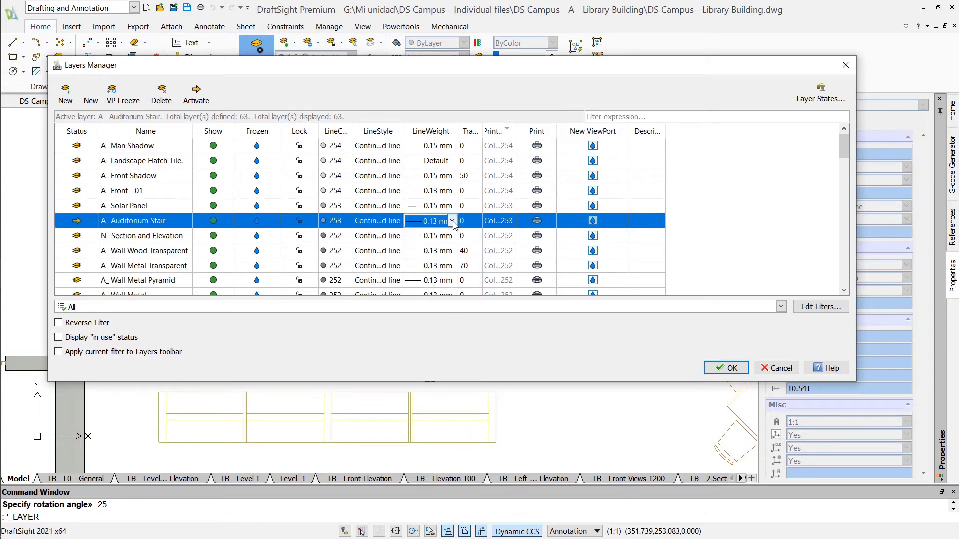
pyautogui.click(819, 307)
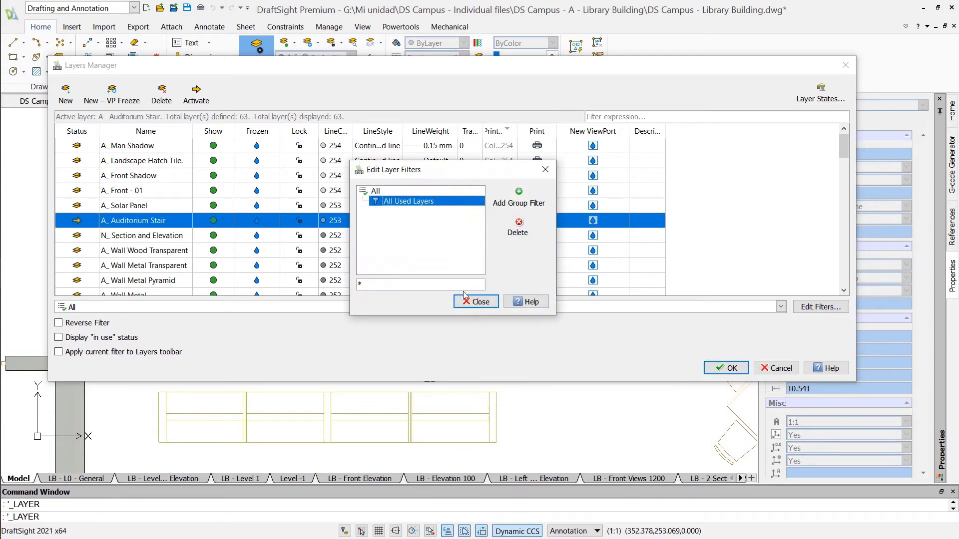
pyautogui.click(476, 302)
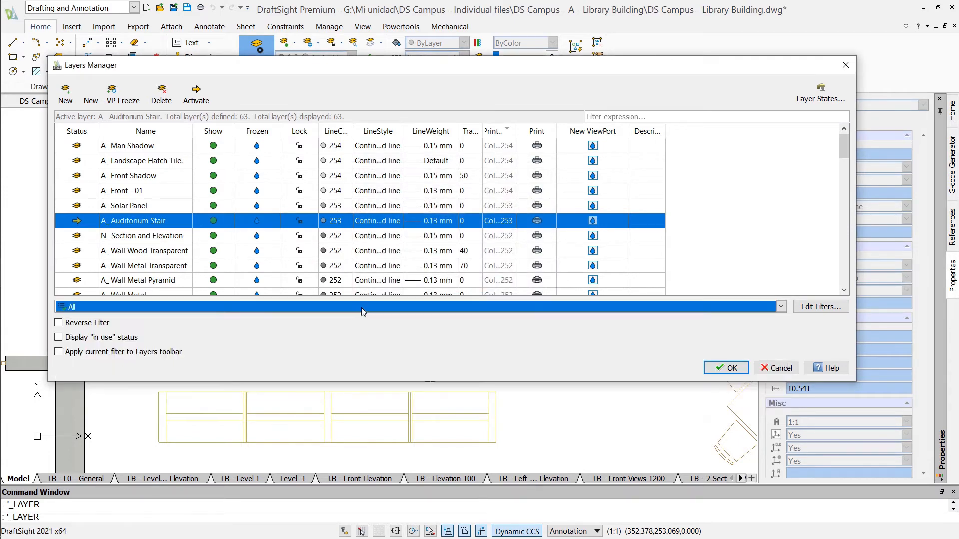
# Restore the saved Plan View General layer state.
pyautogui.click(819, 92)
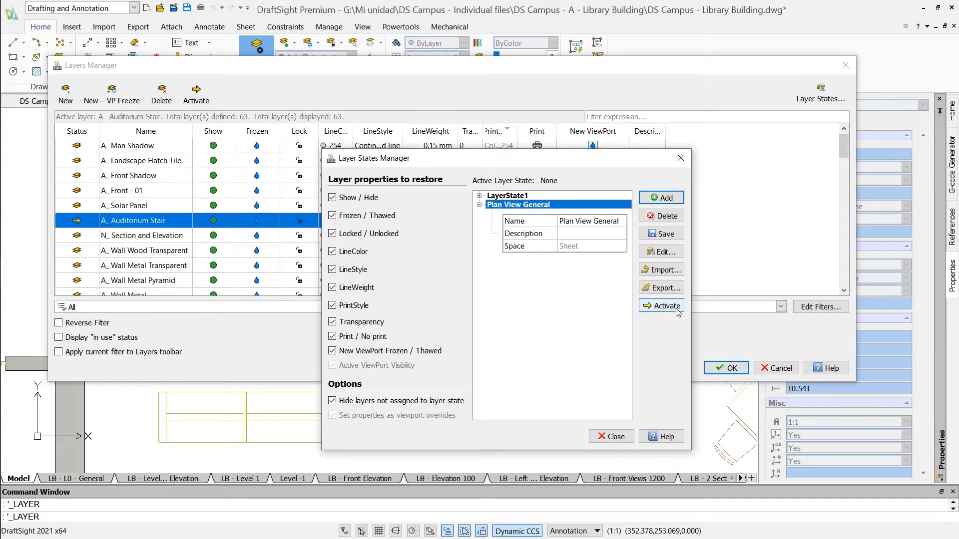
pyautogui.click(725, 368)
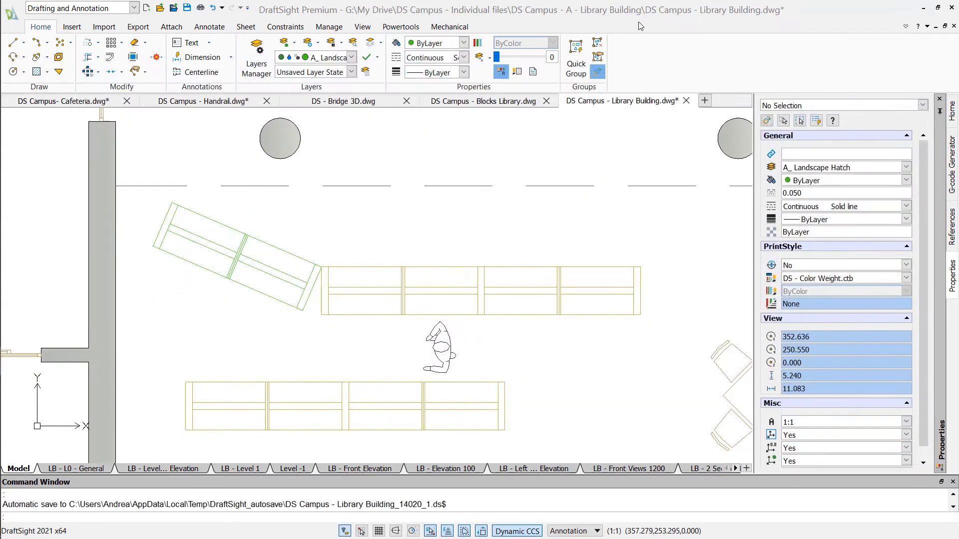
# Review the Toolbox layering settings, checking the layer used for Dimension entities.
pyautogui.rightClick(361, 531)
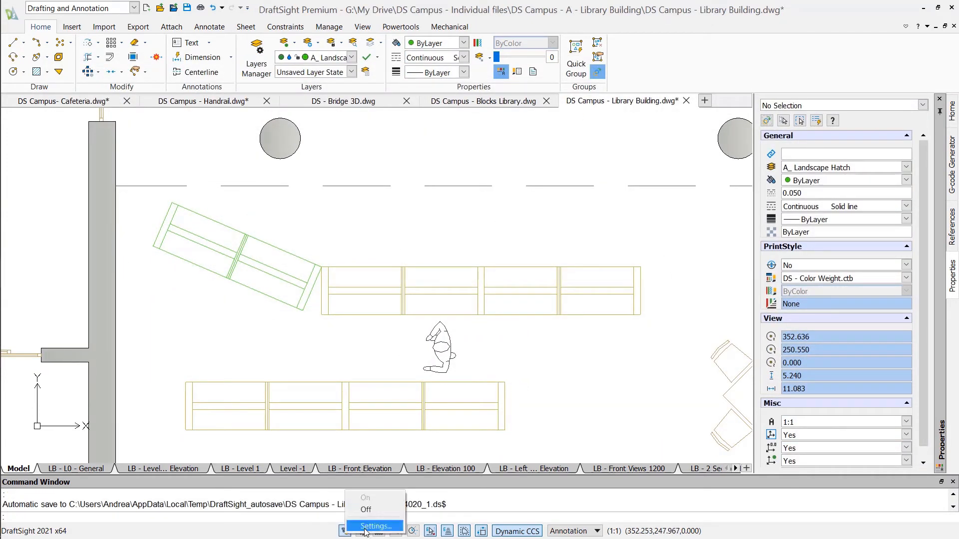
pyautogui.click(375, 526)
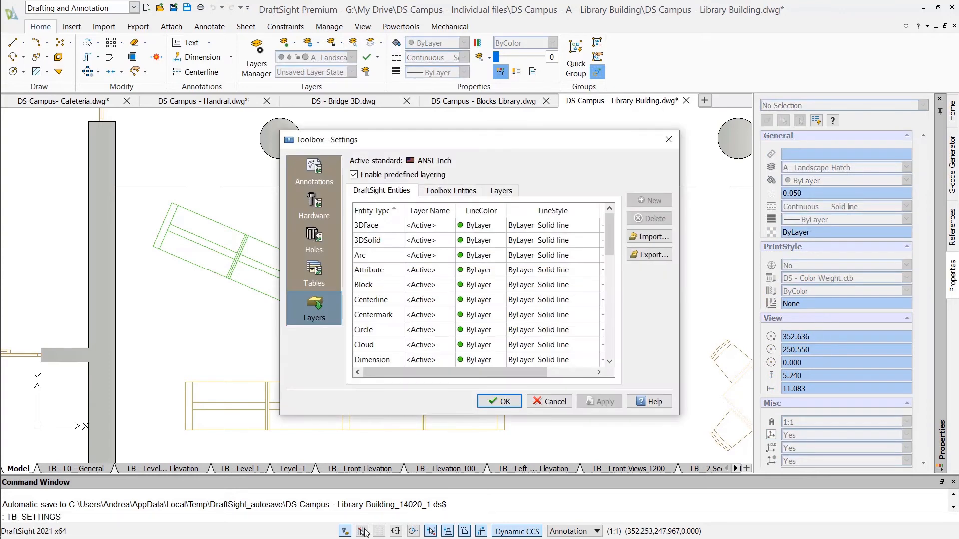
pyautogui.click(369, 359)
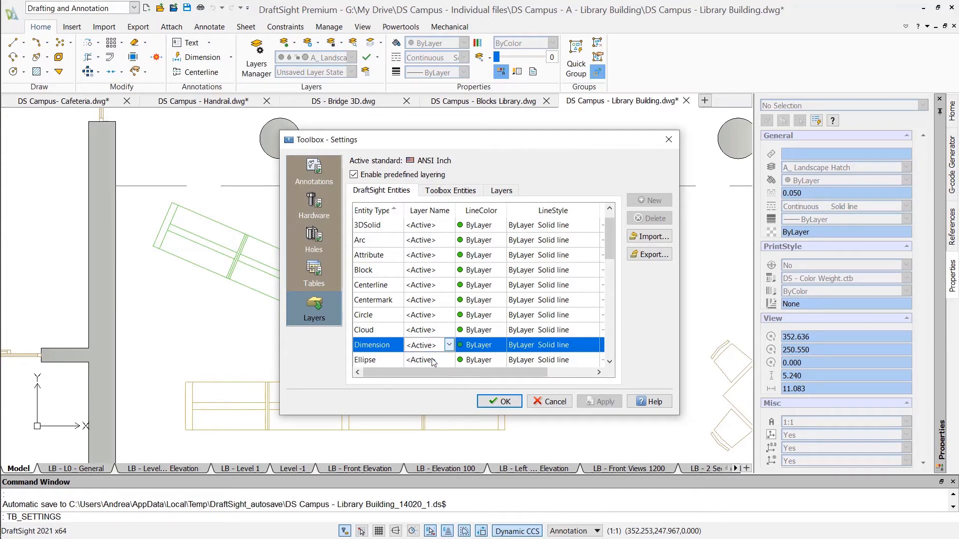
pyautogui.click(499, 402)
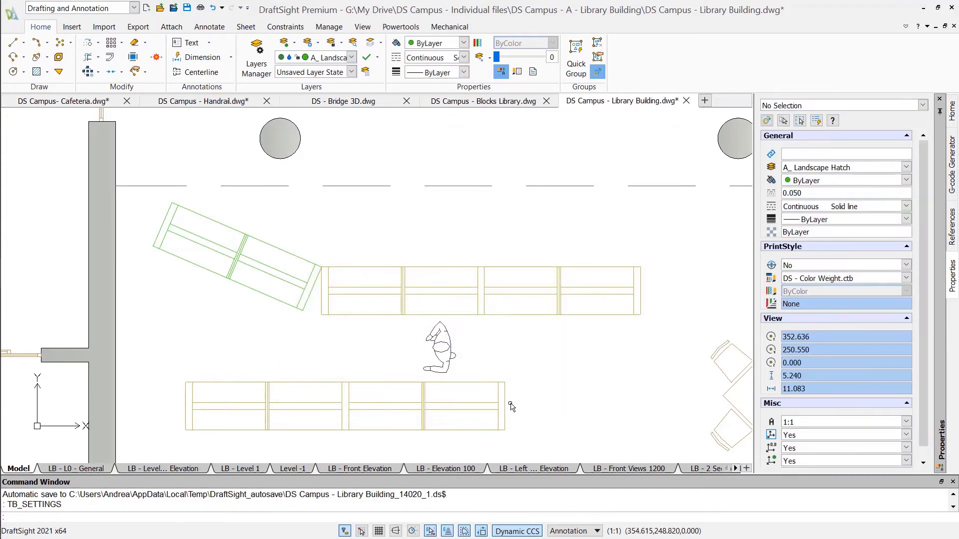
# Add a 470 linear dimension across the straight row of sofas.
pyautogui.click(208, 26)
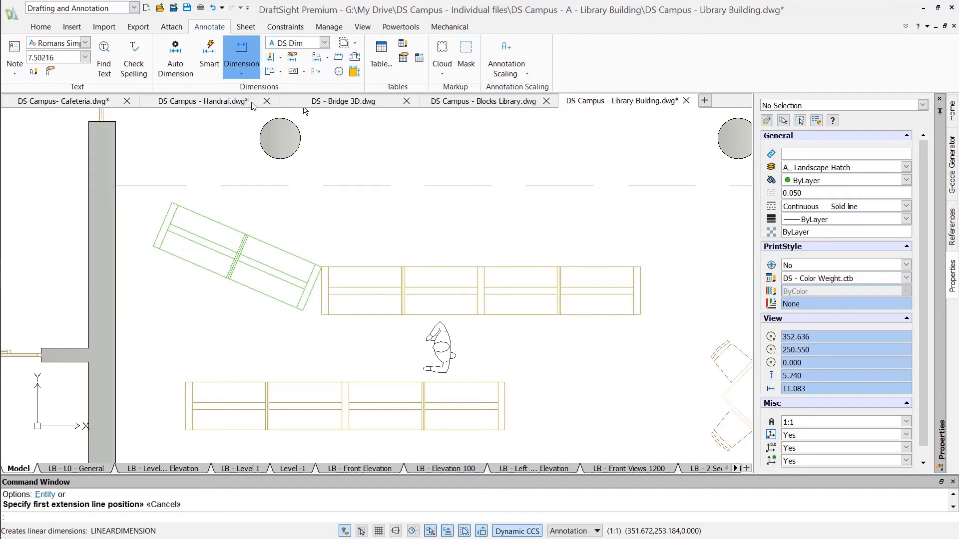
pyautogui.click(321, 320)
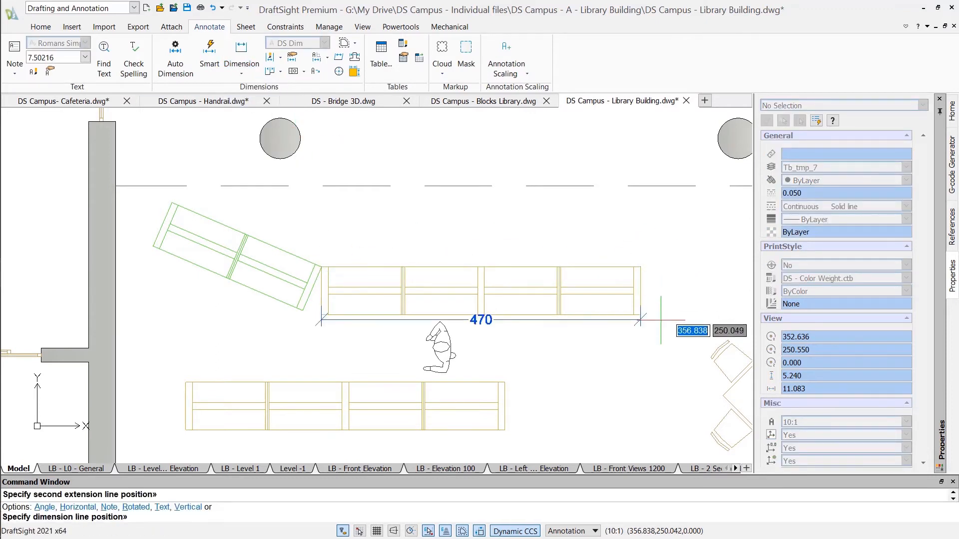
pyautogui.click(329, 26)
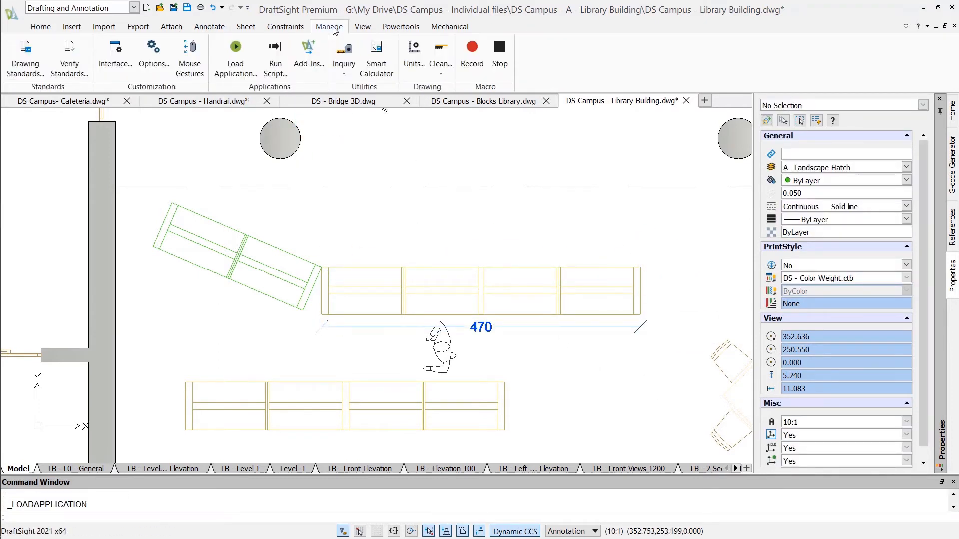
pyautogui.click(234, 58)
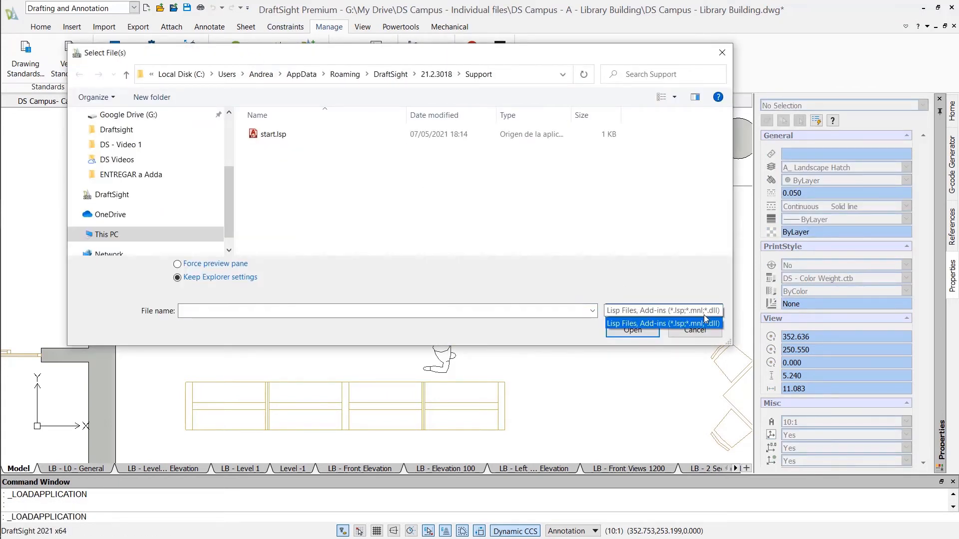
pyautogui.click(663, 309)
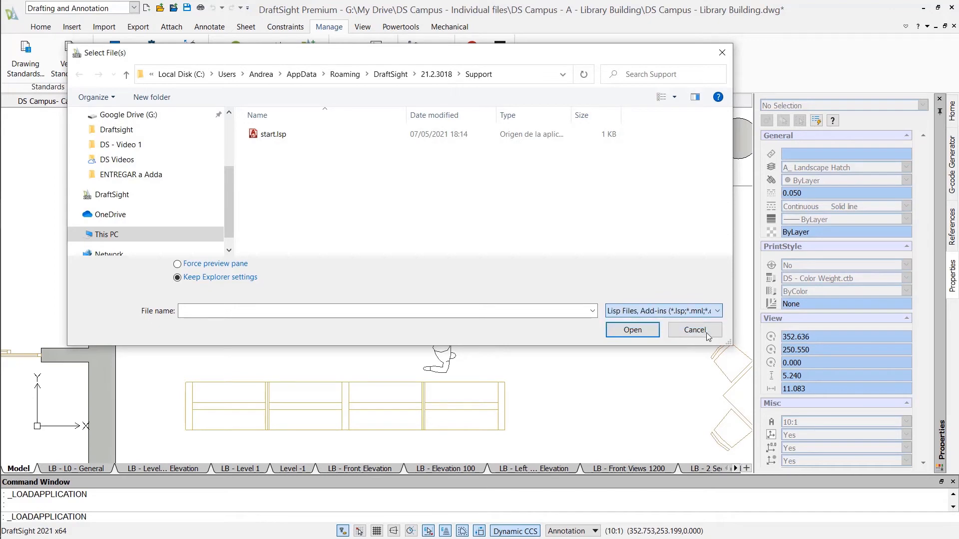
pyautogui.click(693, 330)
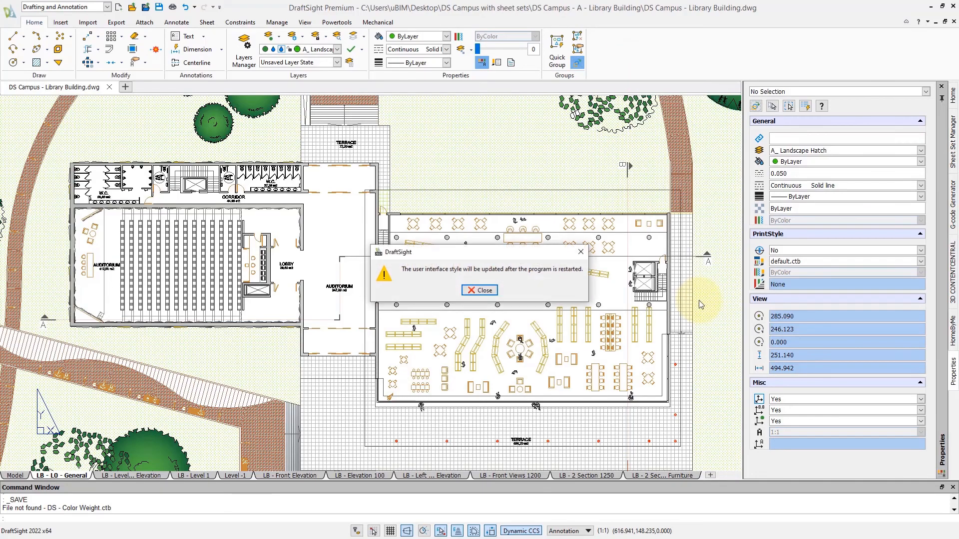
# Dismiss the notice that the interface style updates after restart.
pyautogui.click(479, 290)
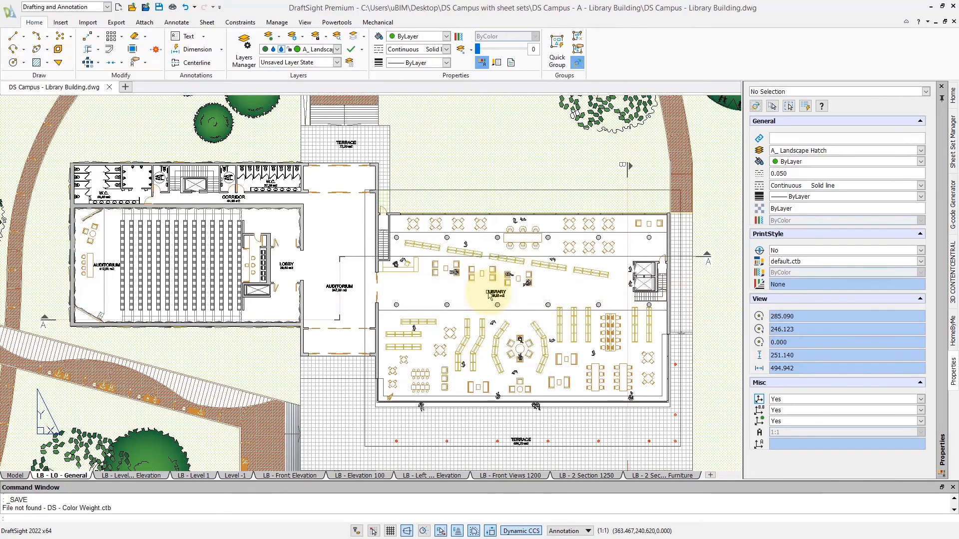